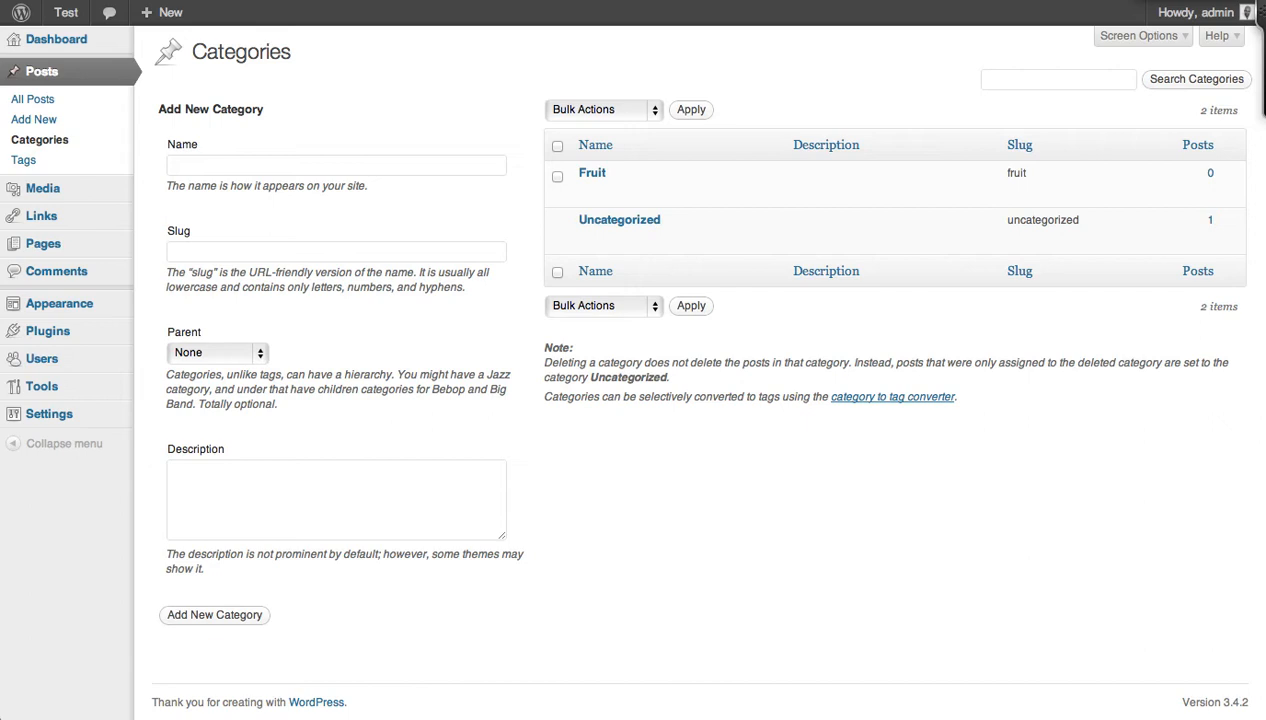
mouse_move(406, 86)
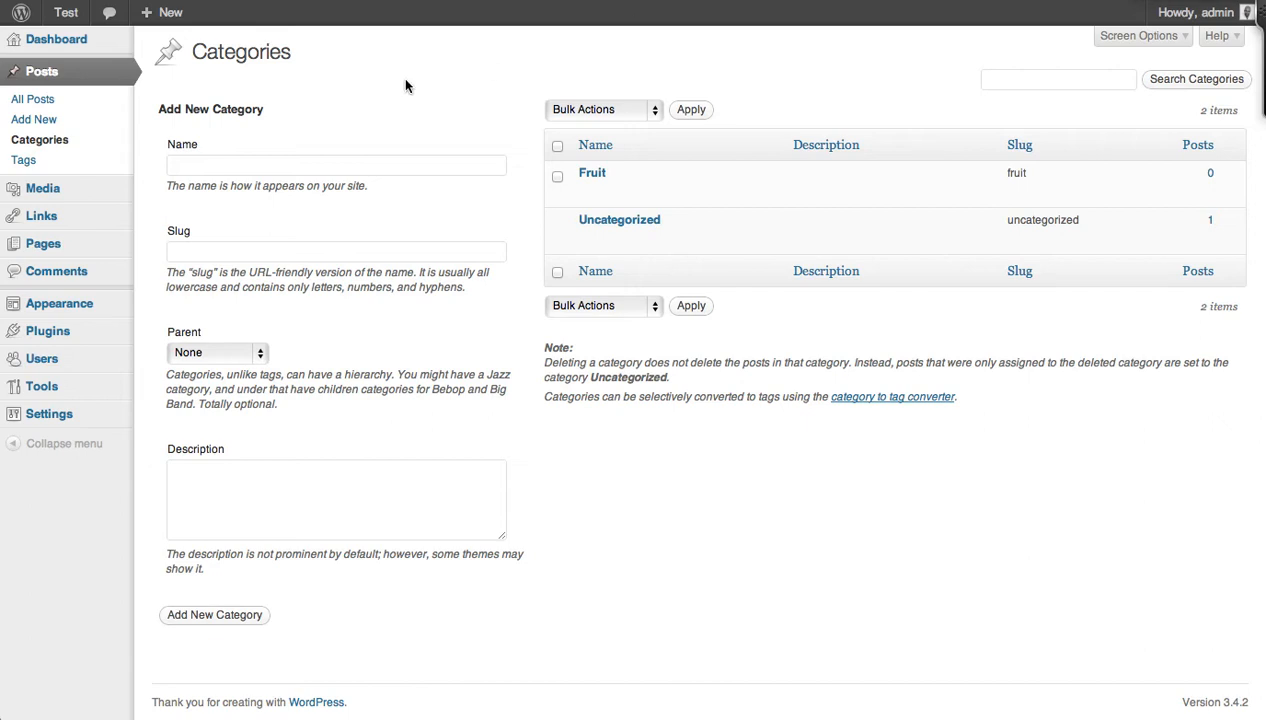
mouse_move(100, 150)
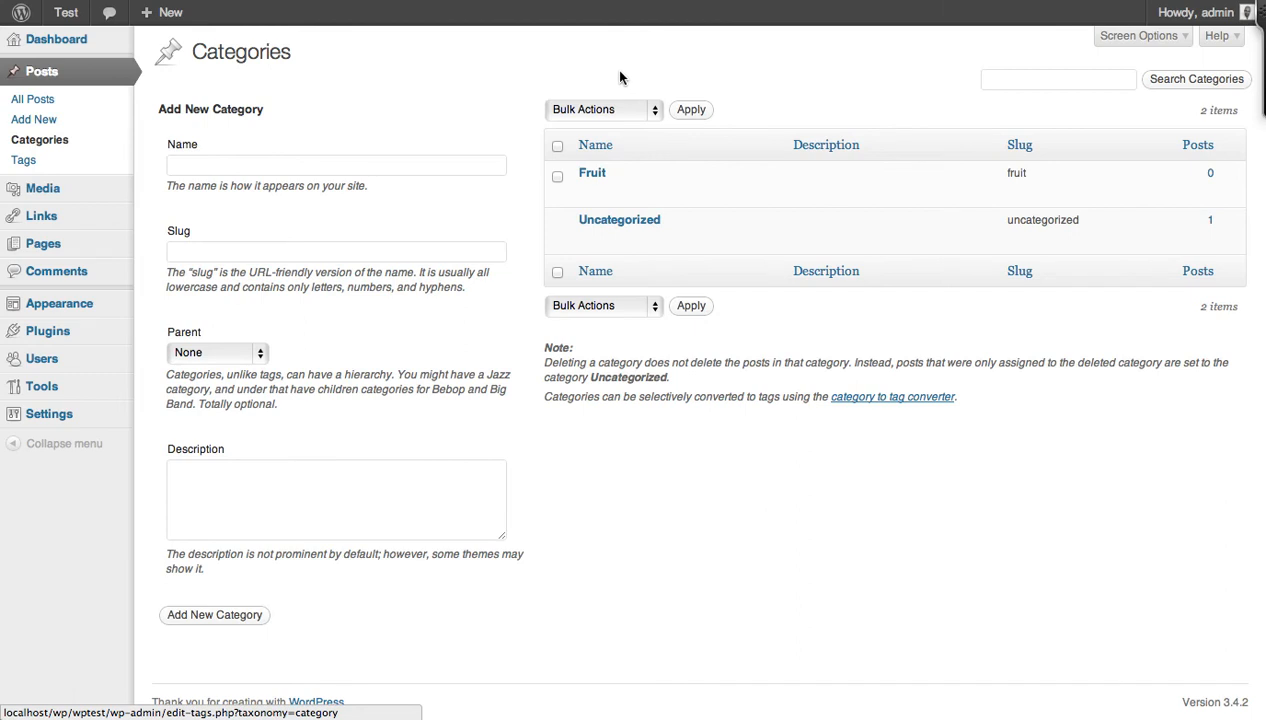
mouse_move(592, 172)
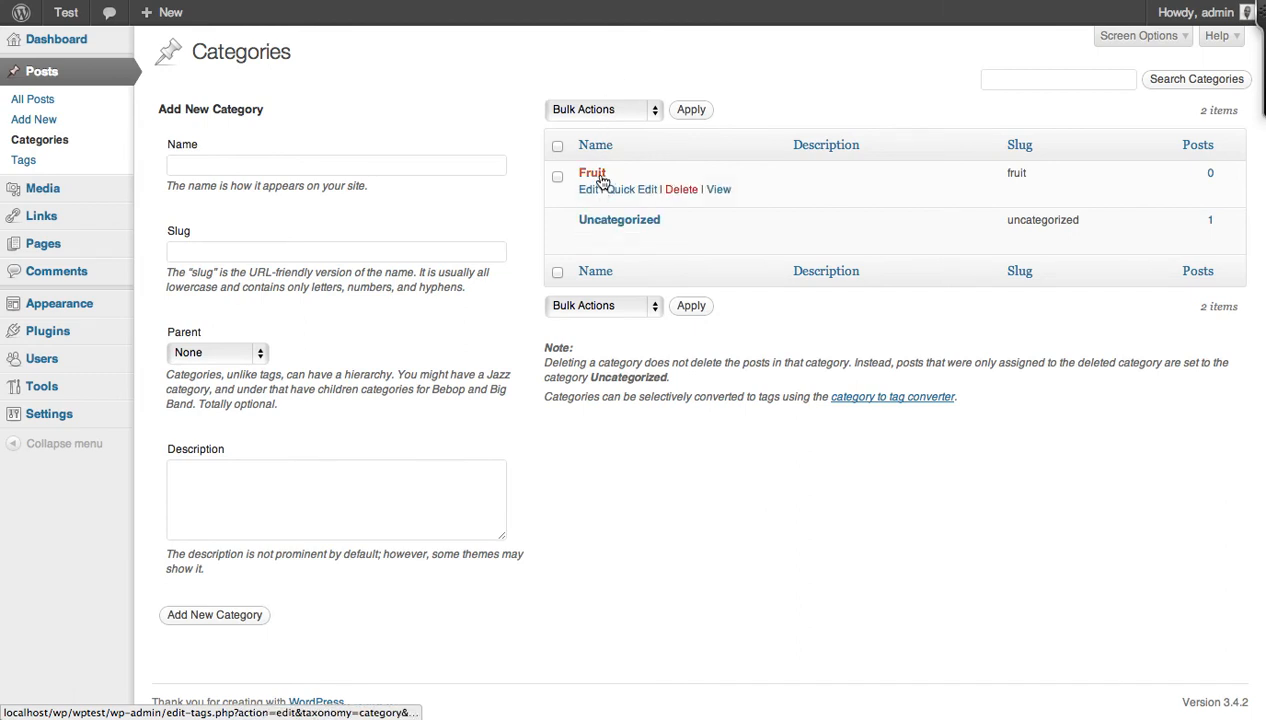
mouse_move(592, 172)
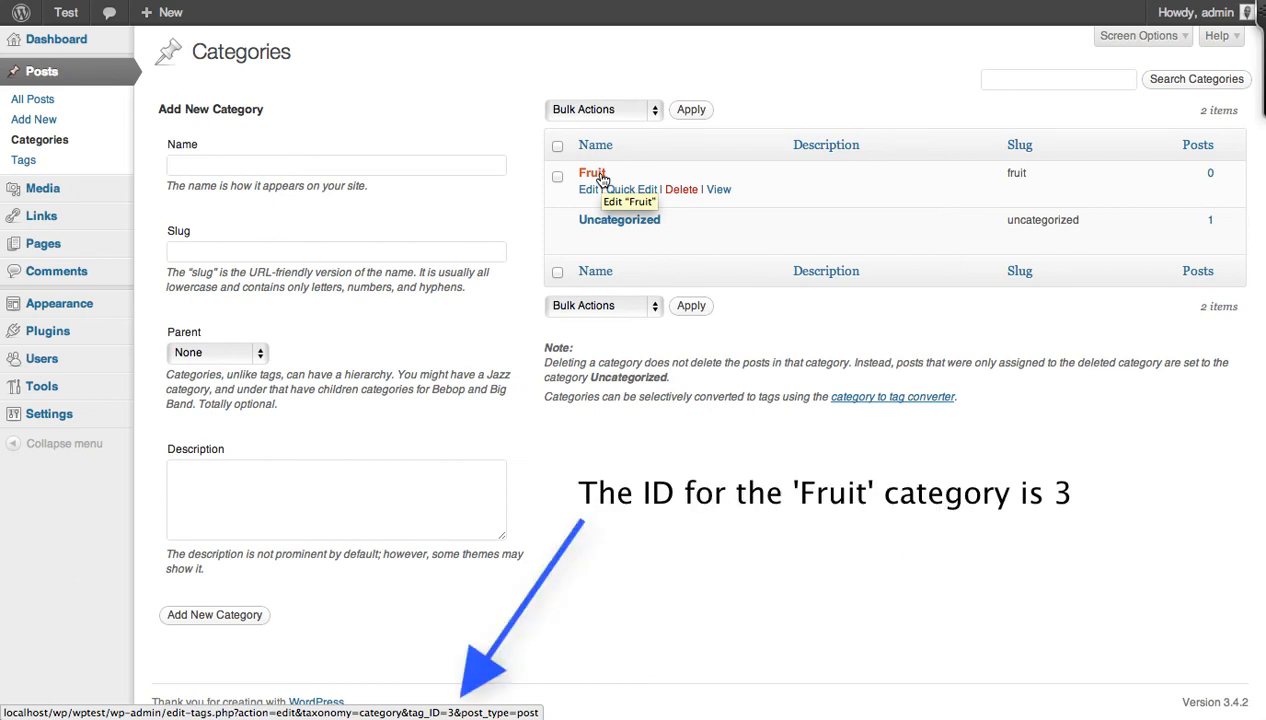
mouse_move(620, 188)
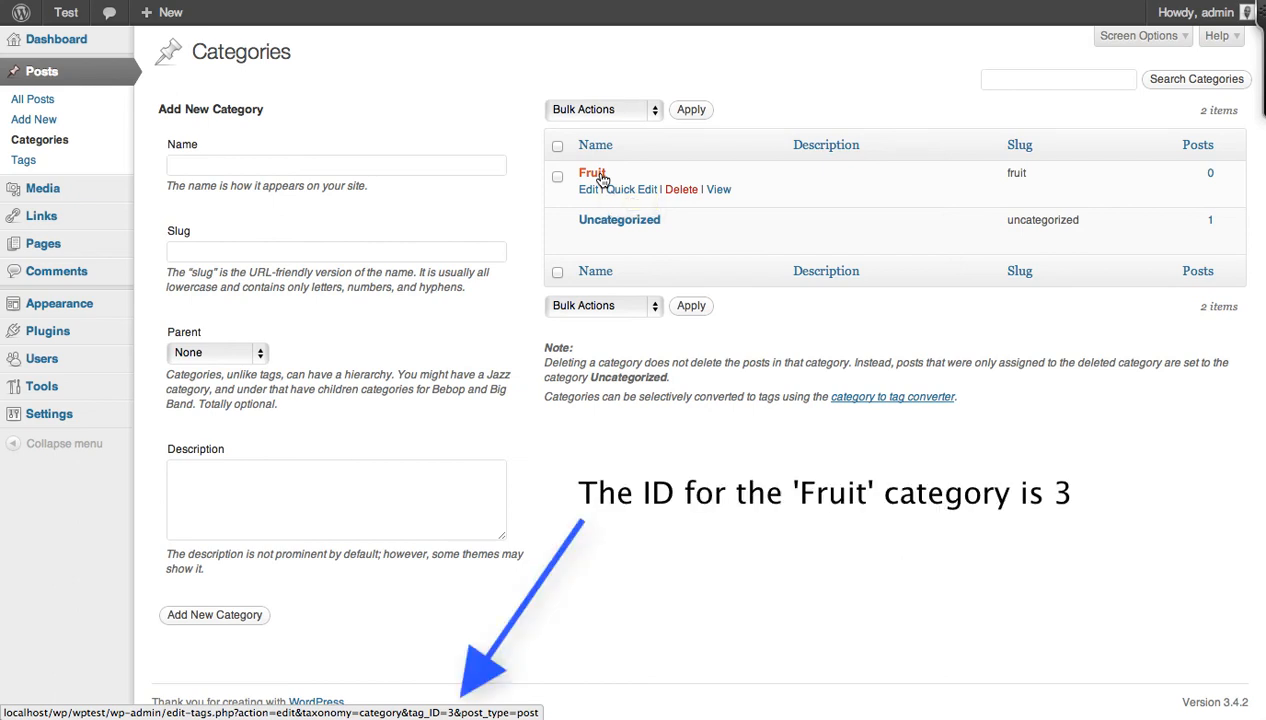